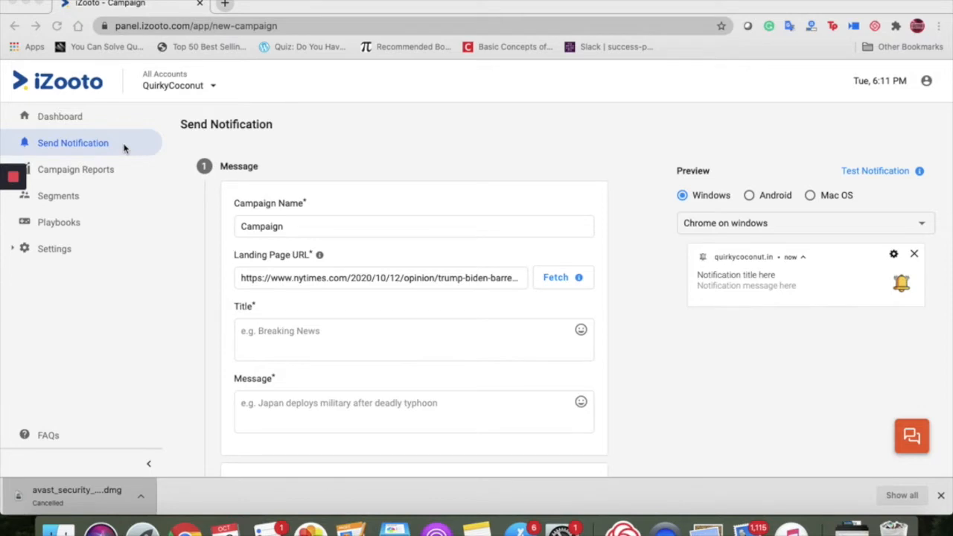
{"action": "mouse_move", "coordinate": [331, 243]}
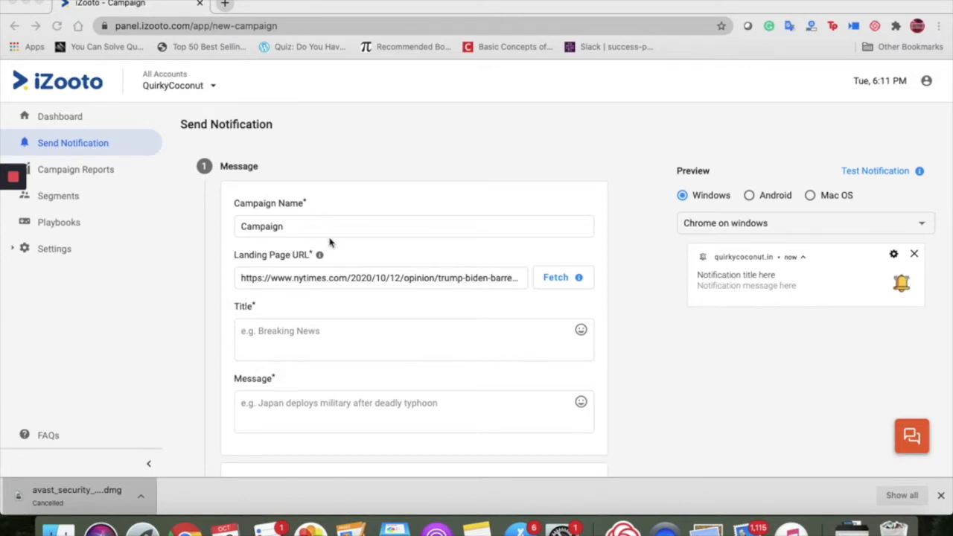
{"action": "mouse_move", "coordinate": [331, 237]}
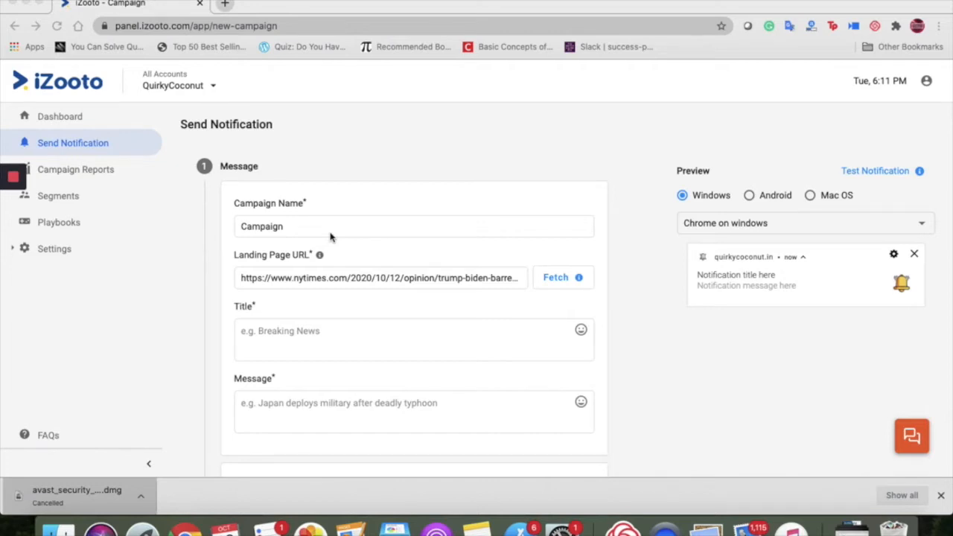
Step: Fetch the title and message from the NYTimes landing URL, then focus the empty banner image URL field
{"action": "left_click", "coordinate": [414, 226]}
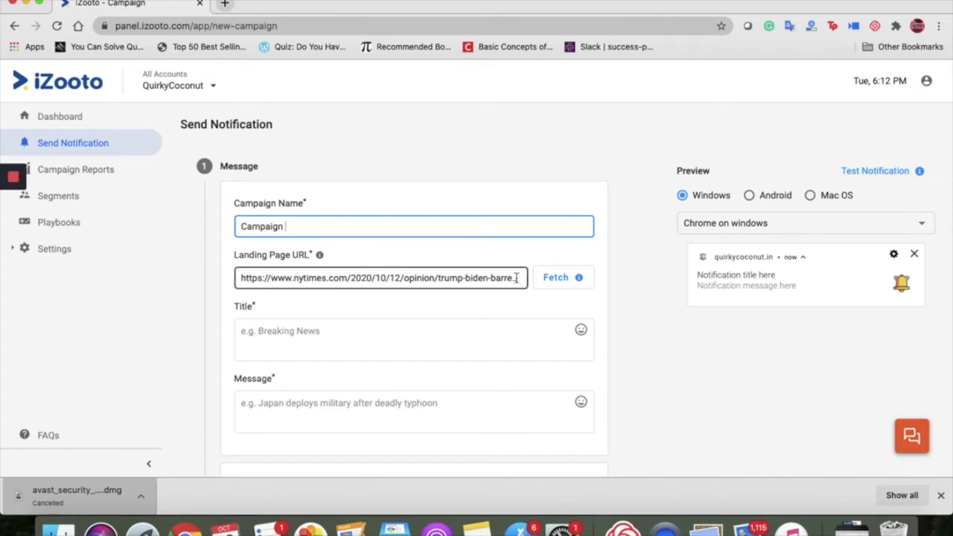
{"action": "left_click", "coordinate": [556, 277]}
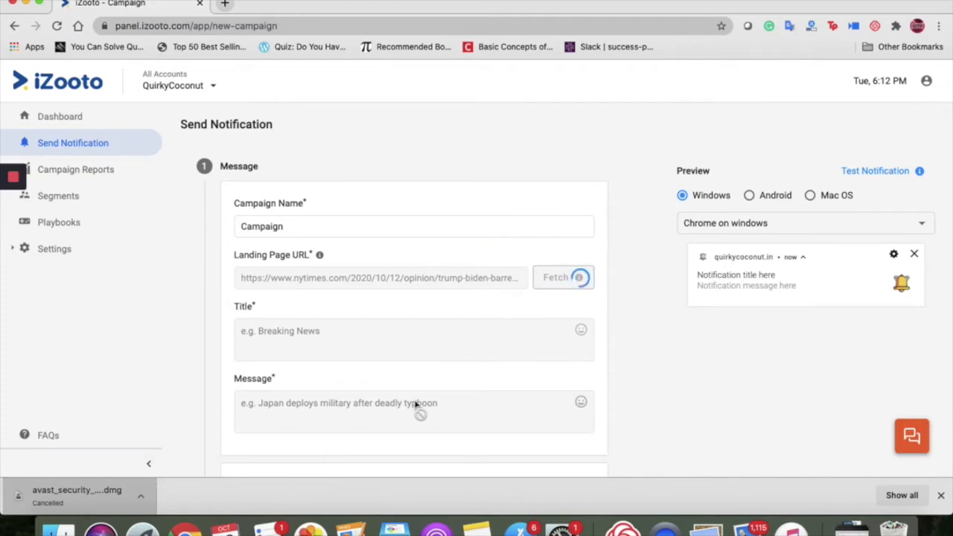
{"action": "left_click", "coordinate": [556, 277]}
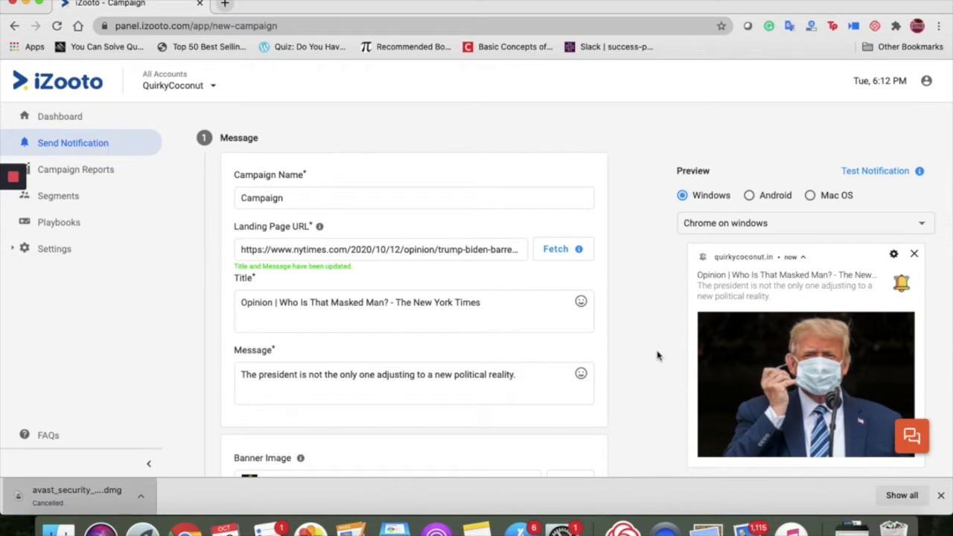
{"action": "mouse_move", "coordinate": [856, 395]}
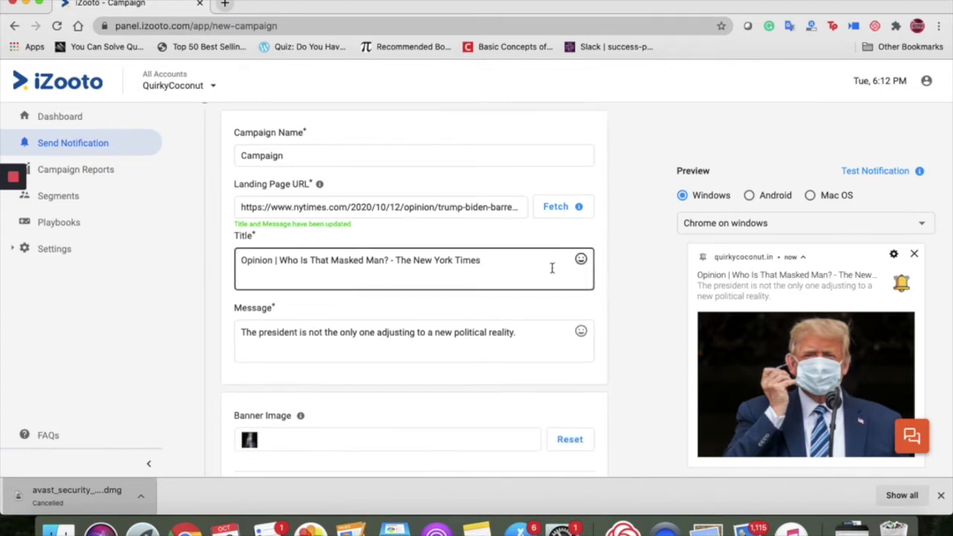
{"action": "scroll", "scroll_direction": "down", "scroll_amount": 3}
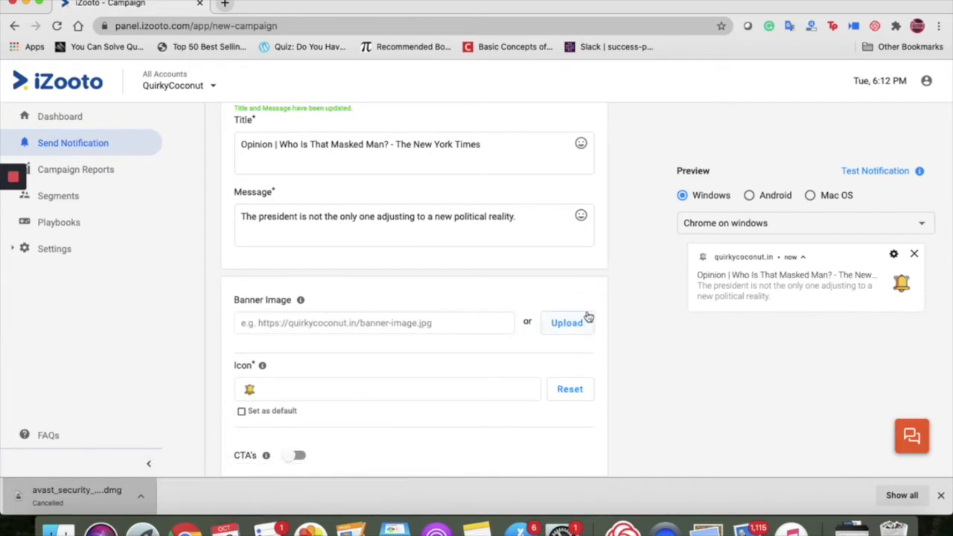
{"action": "left_click", "coordinate": [374, 322]}
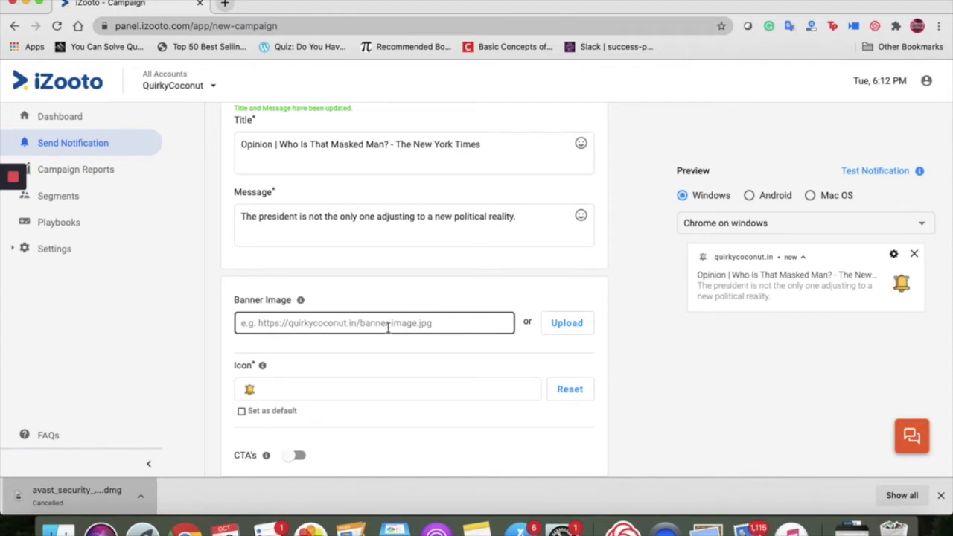
Step: Restore the fetched article photo as the banner image so it shows in the Chrome preview
{"action": "left_click", "coordinate": [566, 322]}
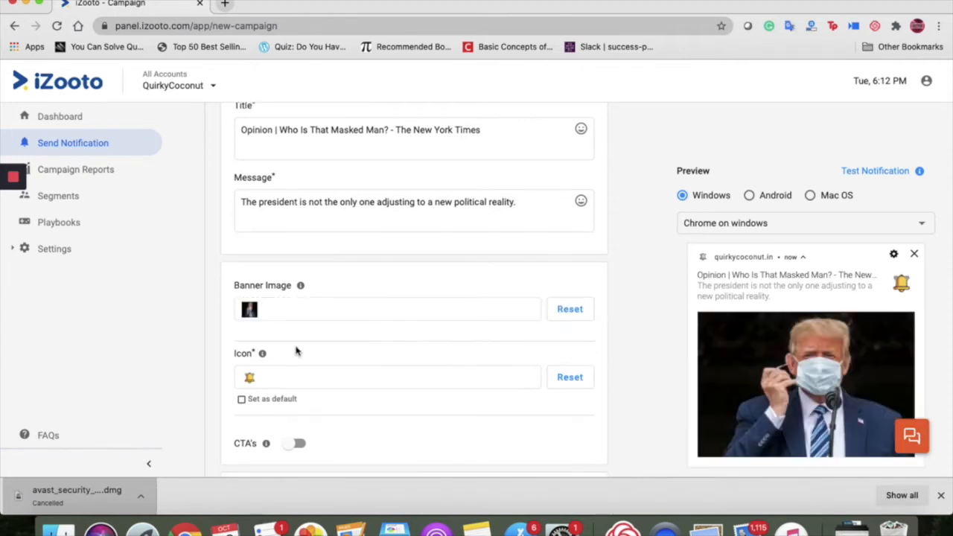
{"action": "mouse_move", "coordinate": [262, 353]}
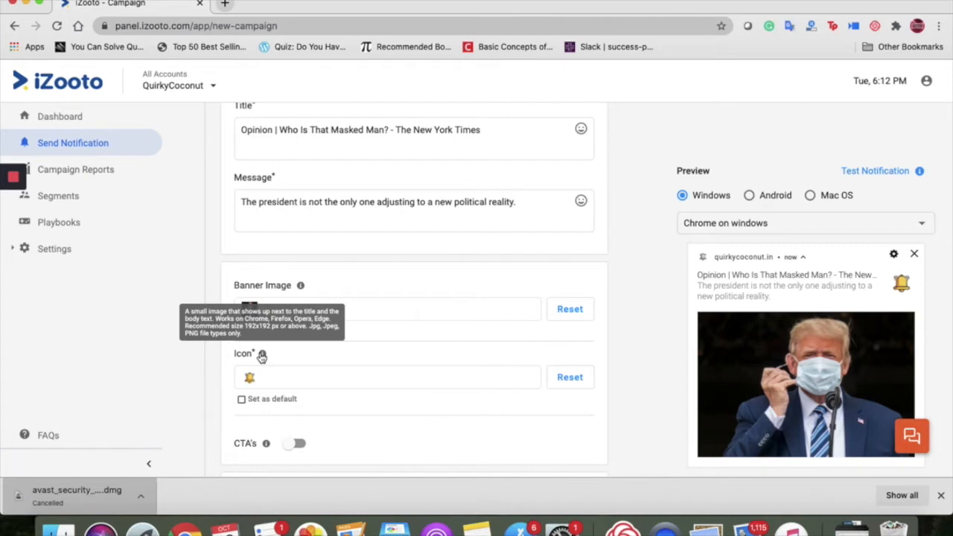
{"action": "mouse_move", "coordinate": [901, 268]}
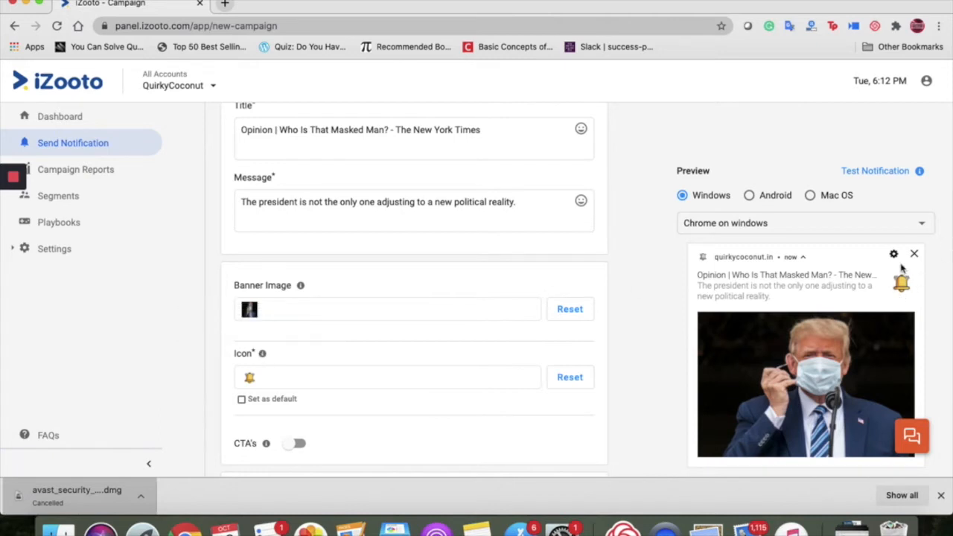
{"action": "mouse_move", "coordinate": [905, 296]}
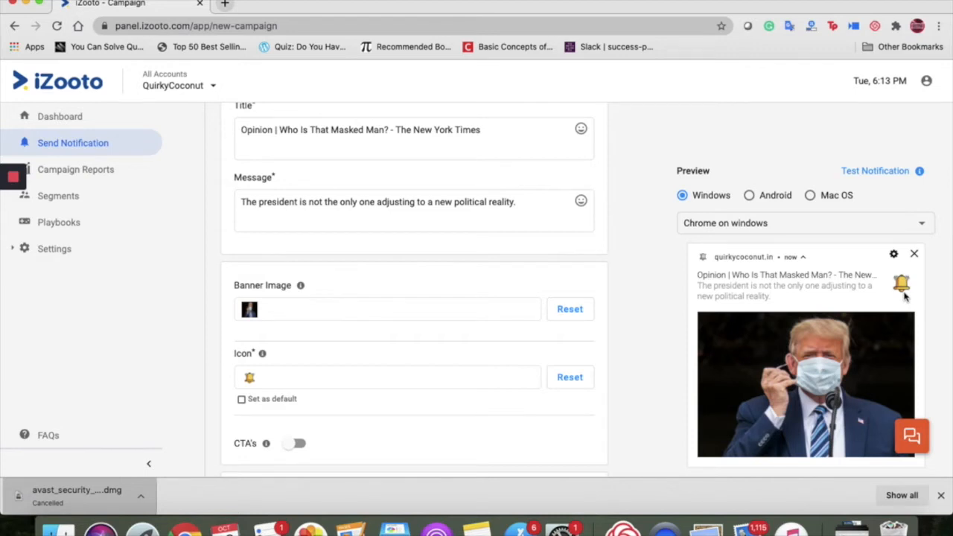
{"action": "scroll", "scroll_direction": "down", "scroll_amount": 3}
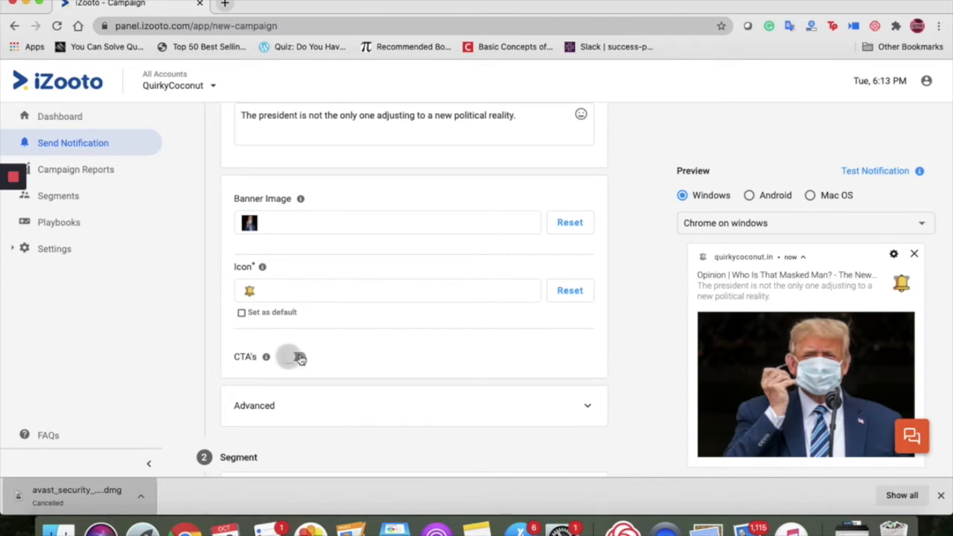
{"action": "left_click", "coordinate": [292, 358]}
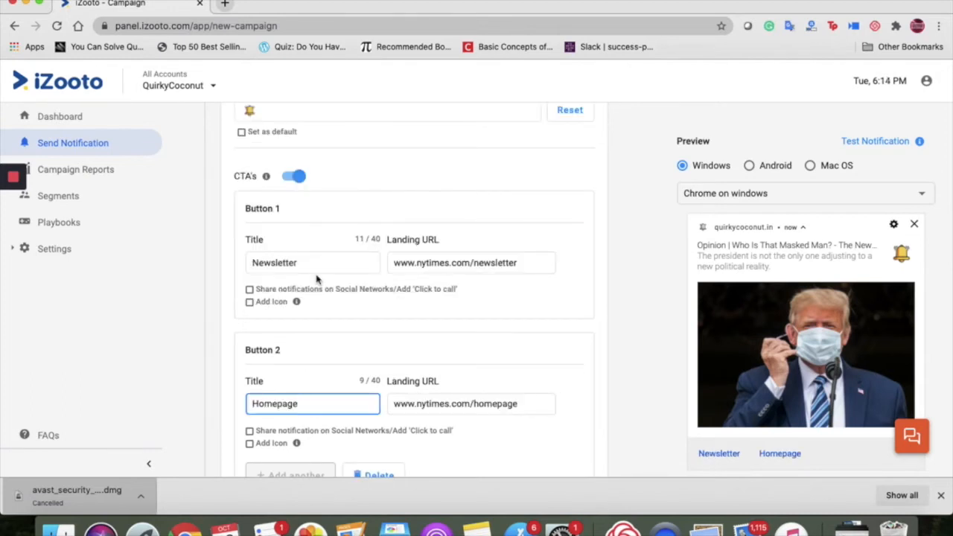
{"action": "left_click", "coordinate": [312, 262]}
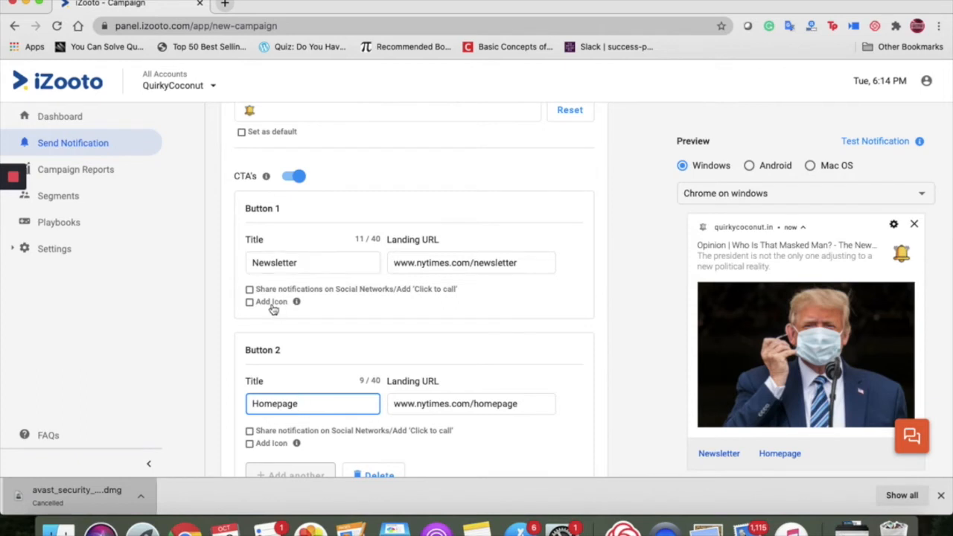
{"action": "left_click", "coordinate": [250, 289]}
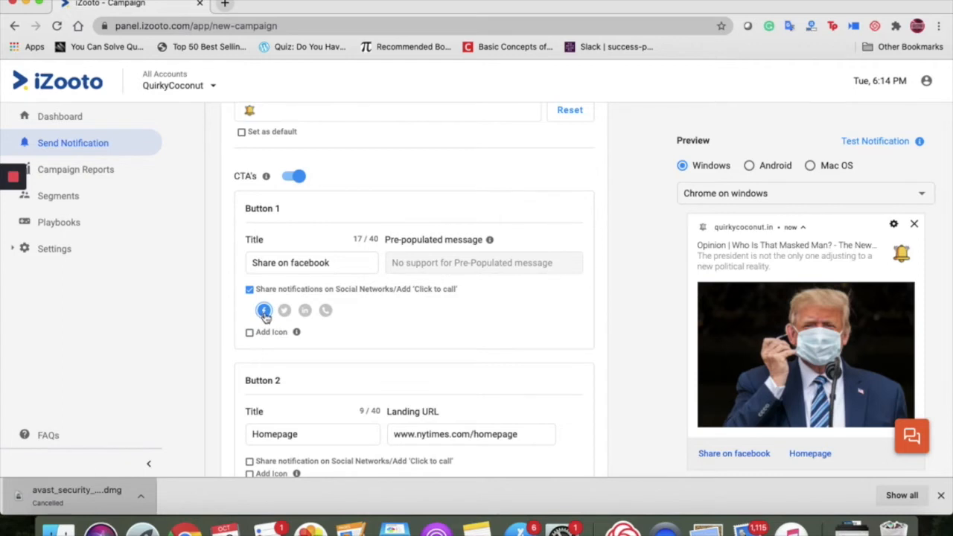
{"action": "mouse_move", "coordinate": [311, 311]}
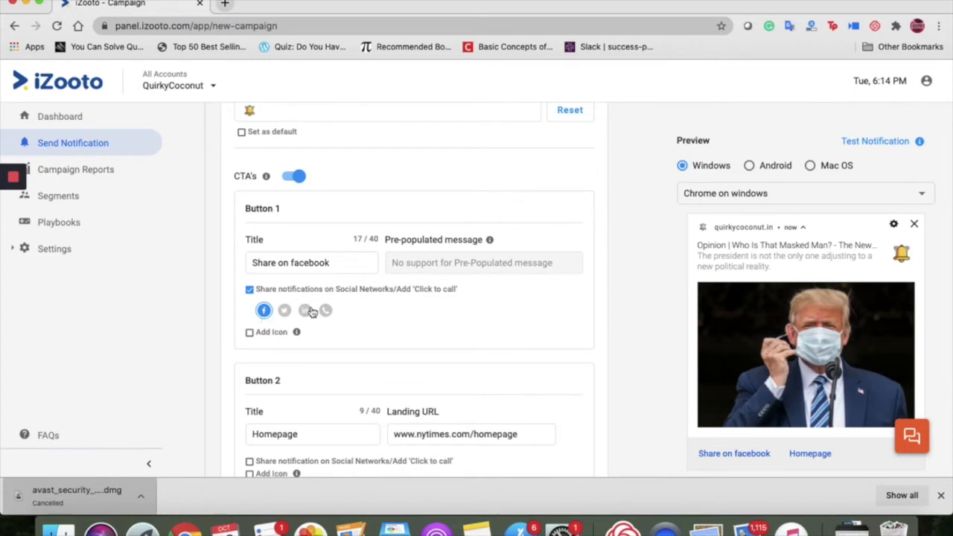
{"action": "scroll", "scroll_direction": "down", "scroll_amount": 3}
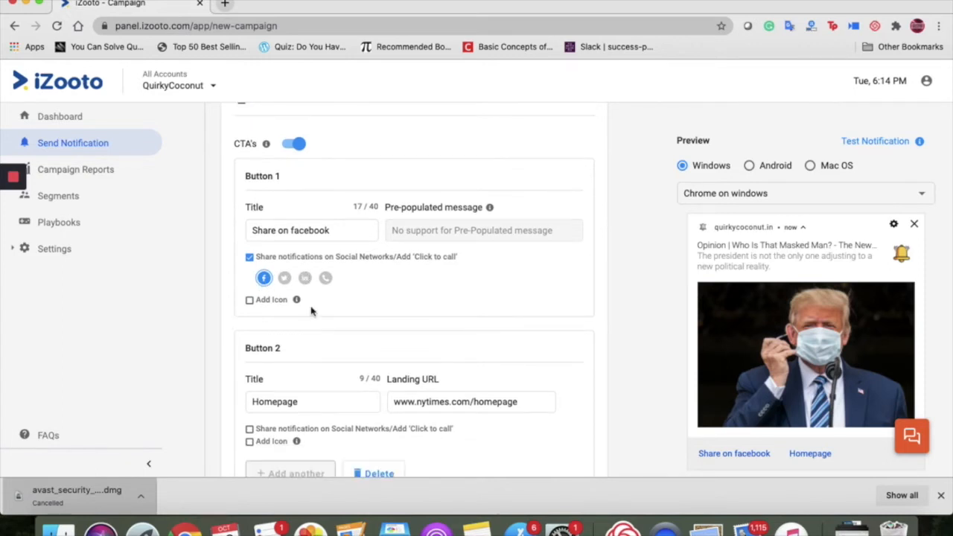
{"action": "scroll", "scroll_direction": "down", "scroll_amount": 3}
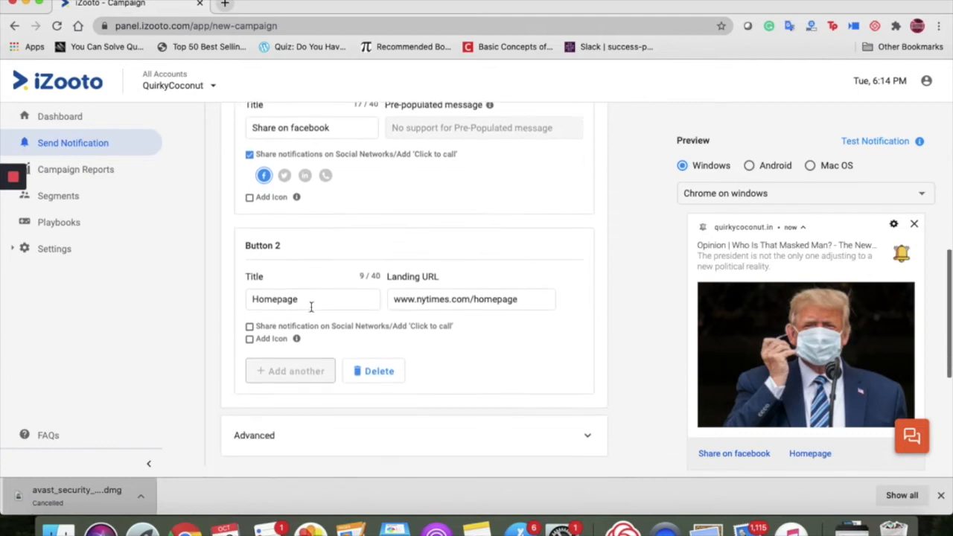
Step: Save the badge as default and set the notification to expire in 1 day
{"action": "scroll", "scroll_direction": "down", "scroll_amount": 3}
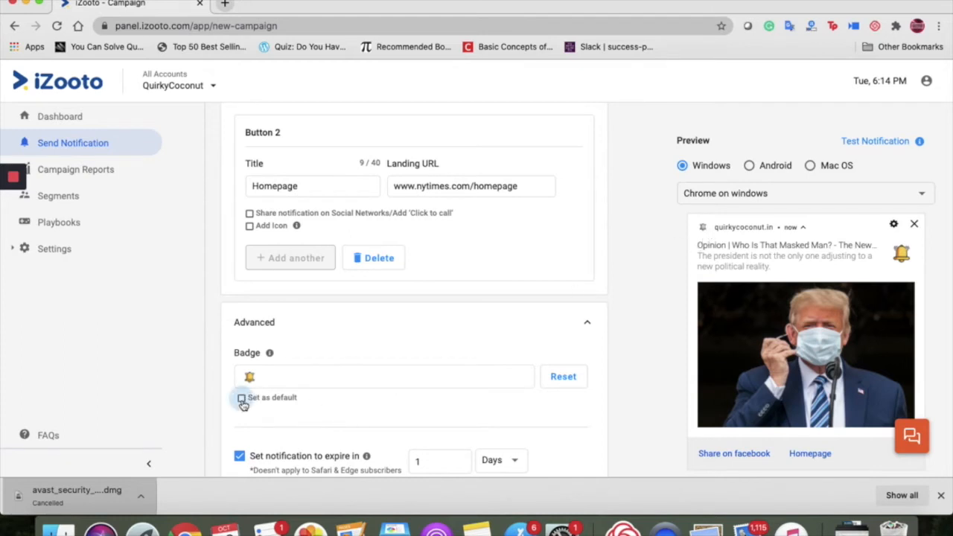
{"action": "left_click", "coordinate": [241, 396]}
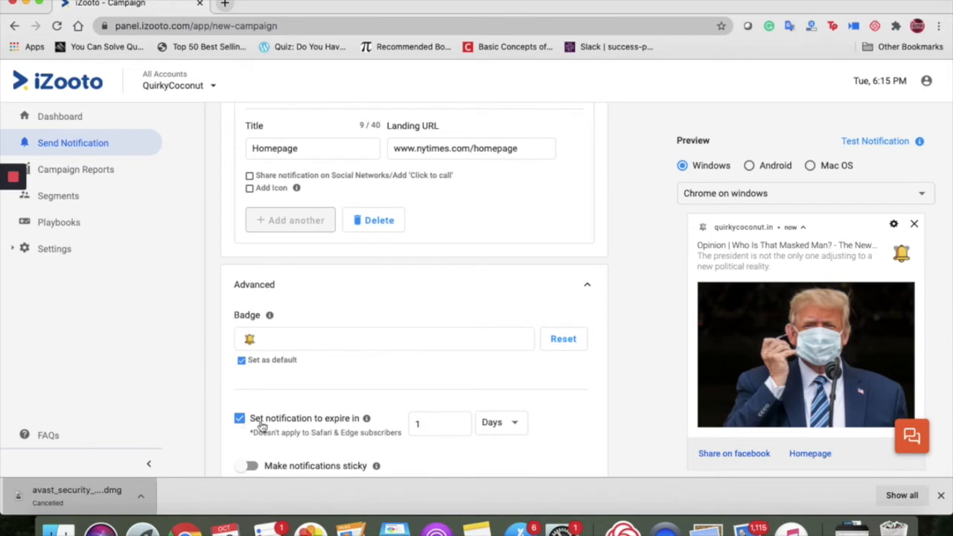
{"action": "mouse_move", "coordinate": [356, 435]}
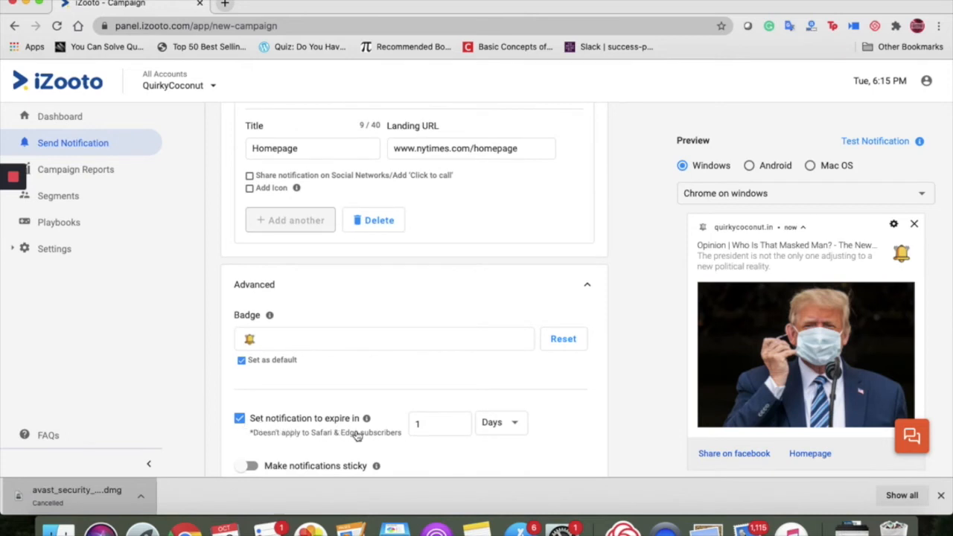
{"action": "mouse_move", "coordinate": [366, 417]}
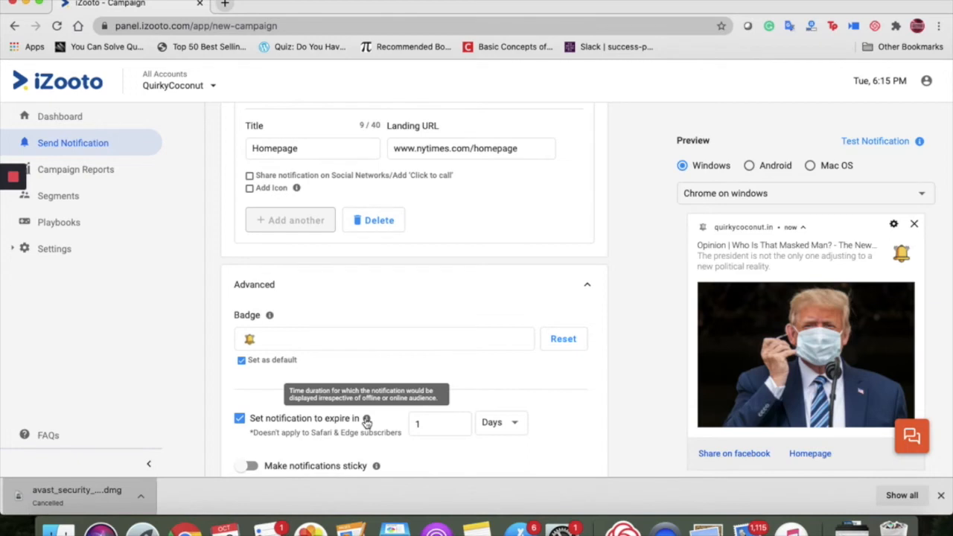
{"action": "left_click", "coordinate": [440, 423]}
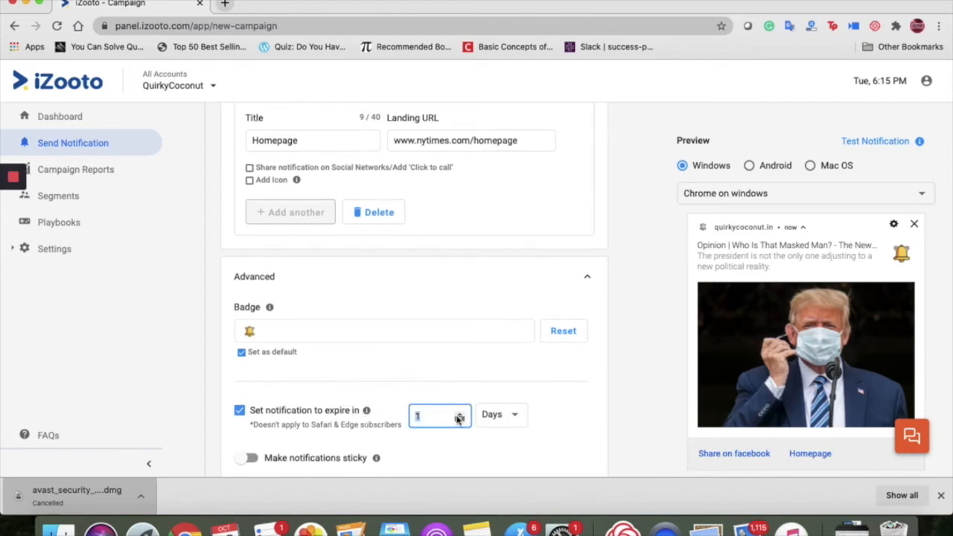
{"action": "left_click", "coordinate": [501, 414]}
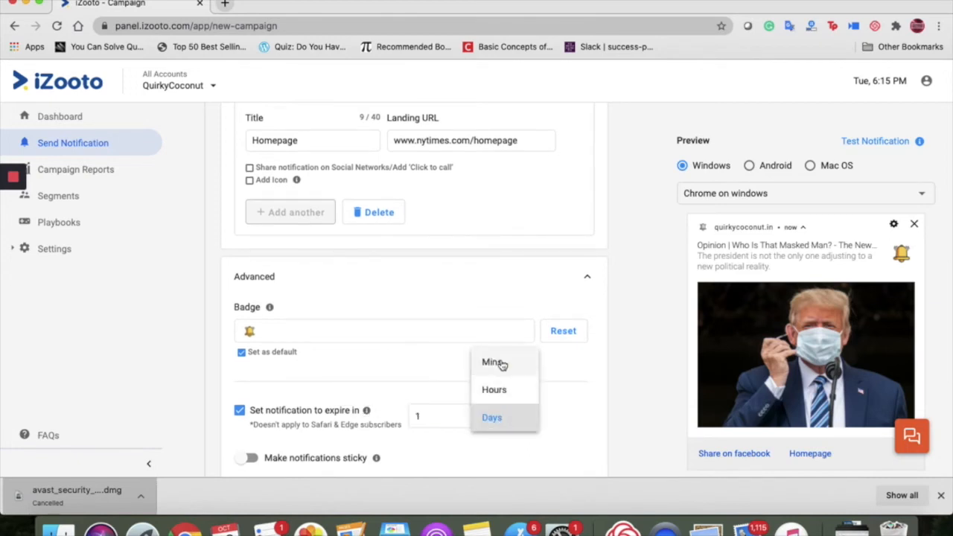
{"action": "left_click", "coordinate": [492, 417]}
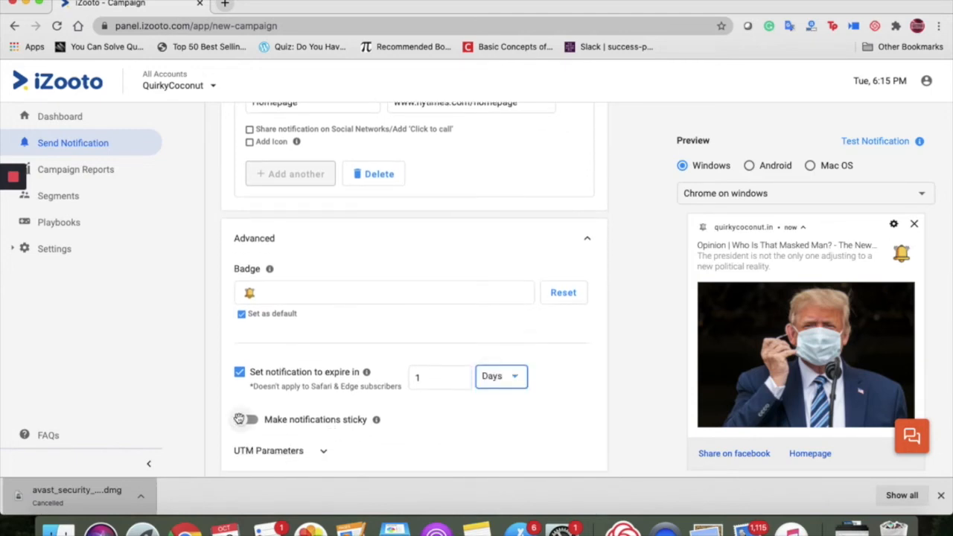
{"action": "left_click", "coordinate": [245, 420]}
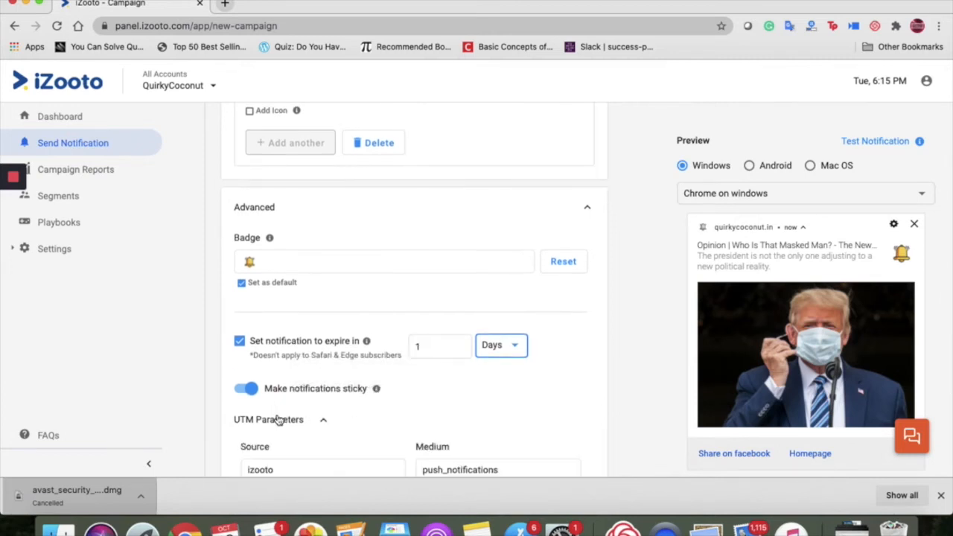
{"action": "scroll", "scroll_direction": "down", "scroll_amount": 3}
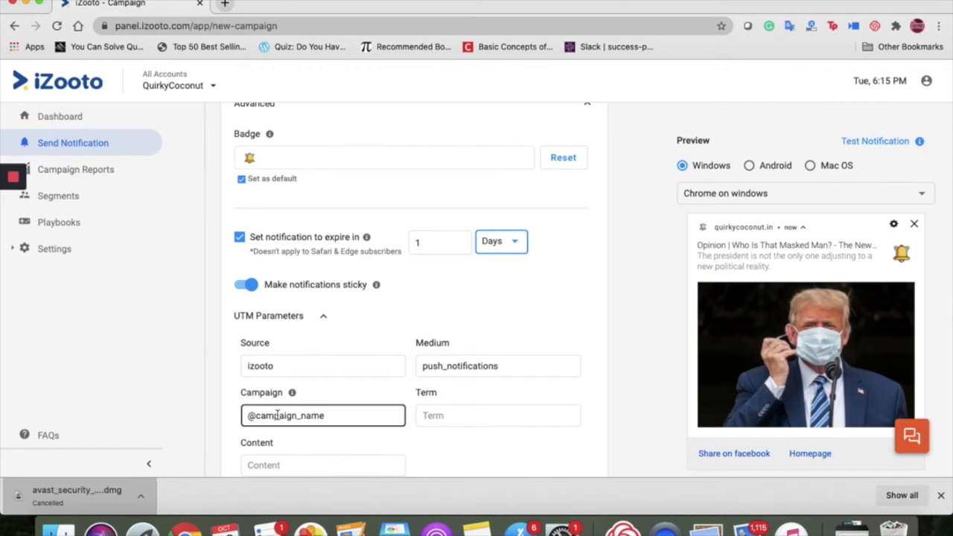
{"action": "scroll", "scroll_direction": "down", "scroll_amount": 3}
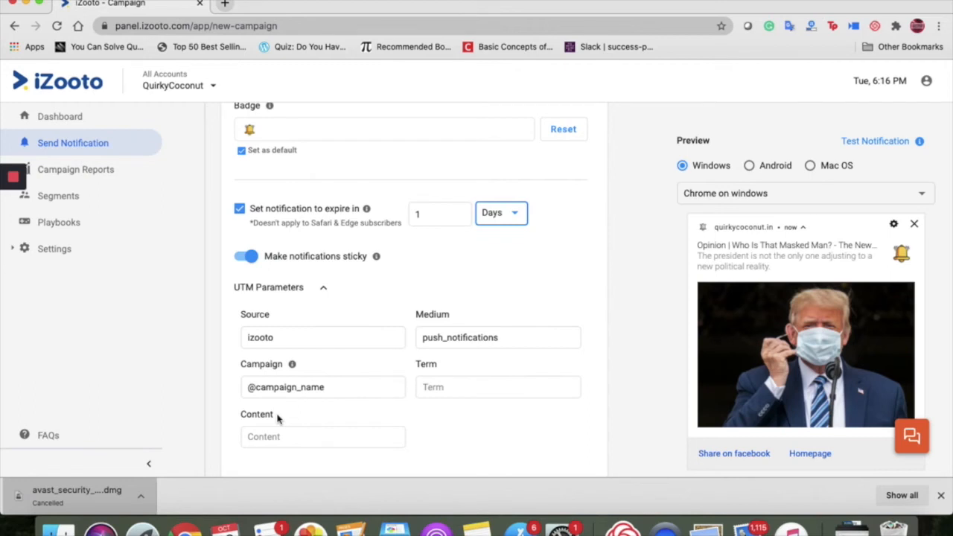
{"action": "left_click", "coordinate": [322, 437]}
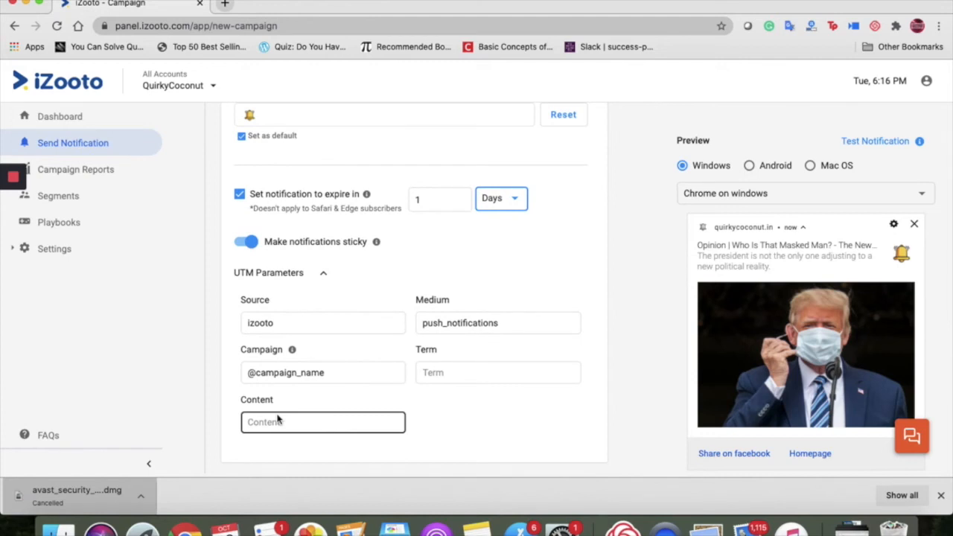
{"action": "scroll", "scroll_direction": "down", "scroll_amount": 3}
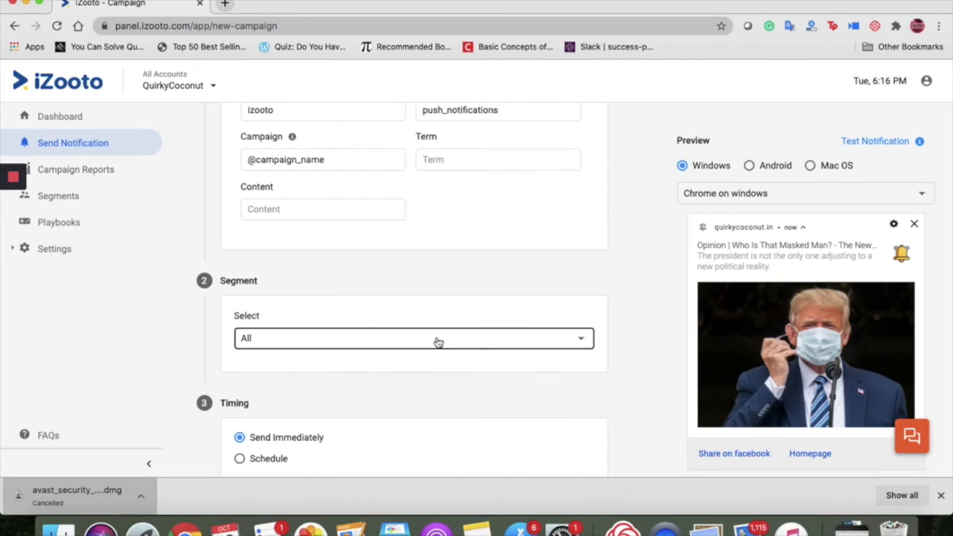
{"action": "left_click", "coordinate": [414, 338]}
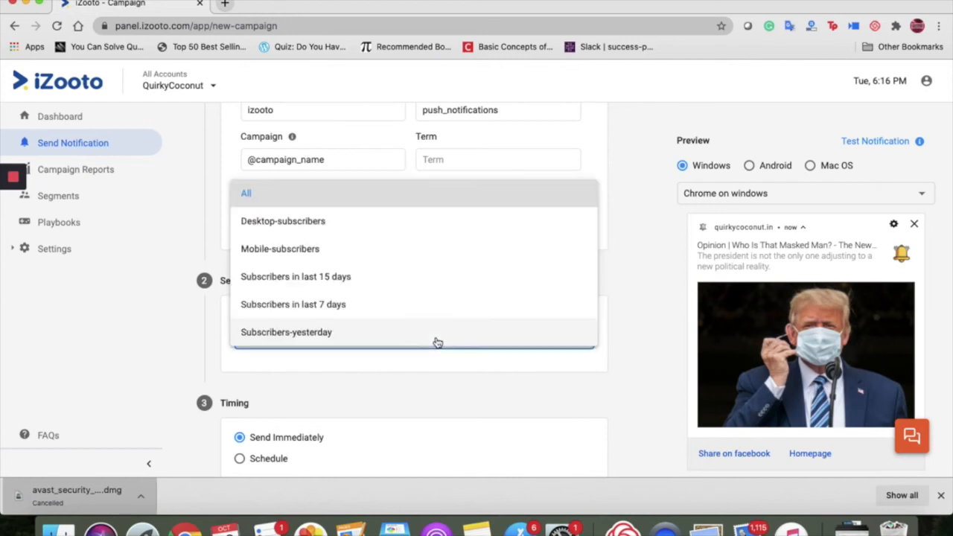
{"action": "mouse_move", "coordinate": [439, 277]}
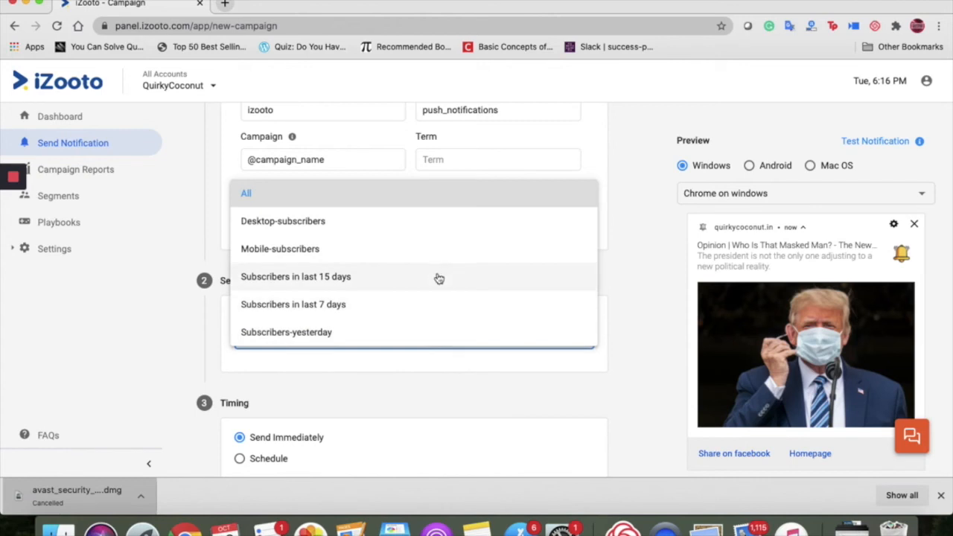
{"action": "mouse_move", "coordinate": [427, 326]}
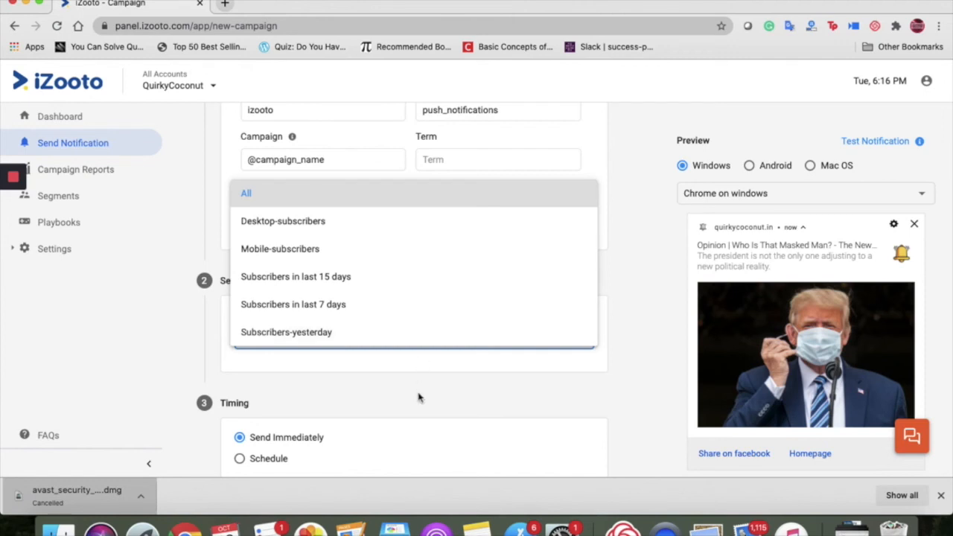
{"action": "left_click", "coordinate": [246, 193]}
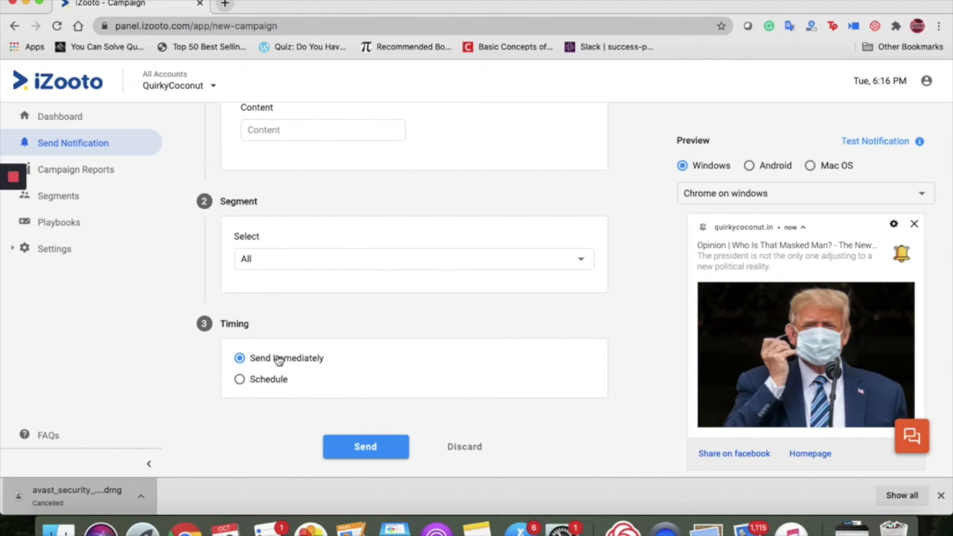
{"action": "left_click", "coordinate": [238, 380]}
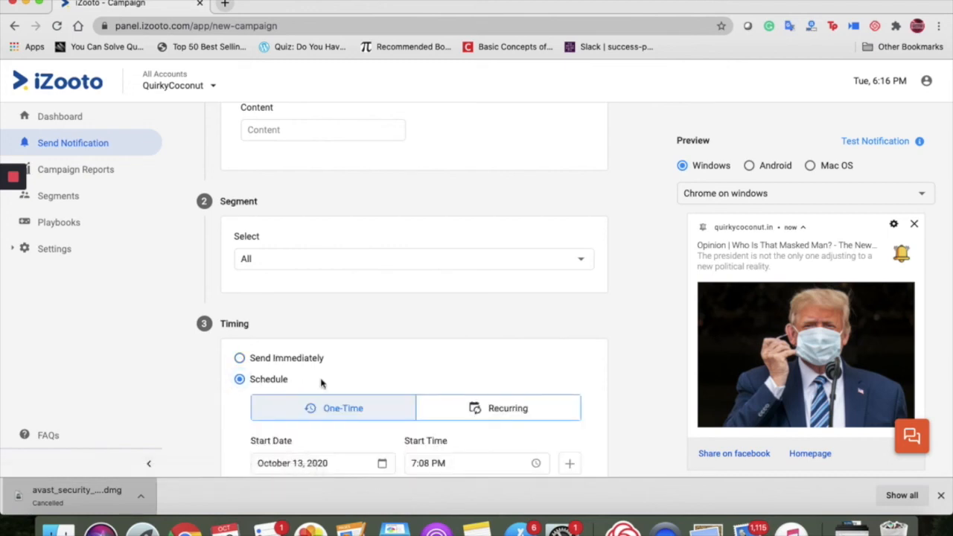
{"action": "scroll", "scroll_direction": "down", "scroll_amount": 3}
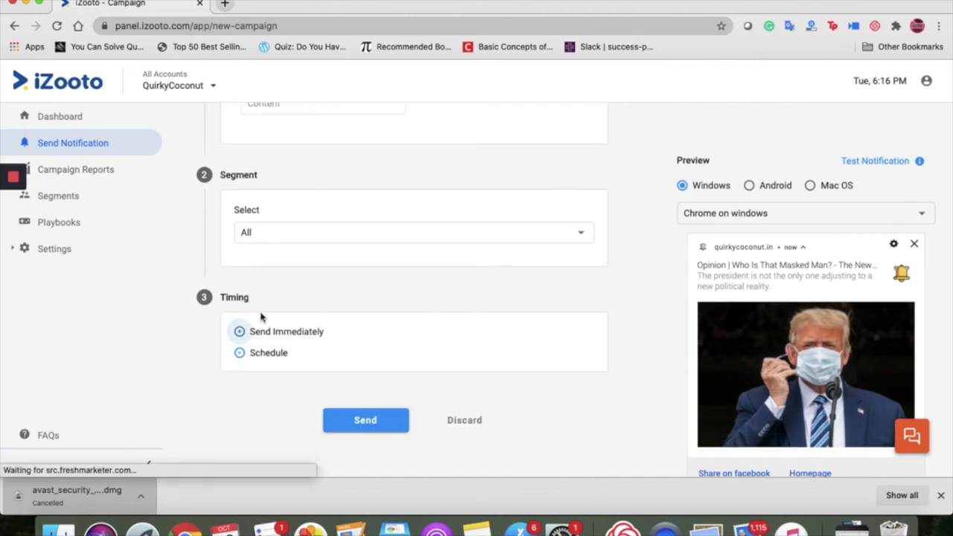
{"action": "left_click", "coordinate": [240, 331]}
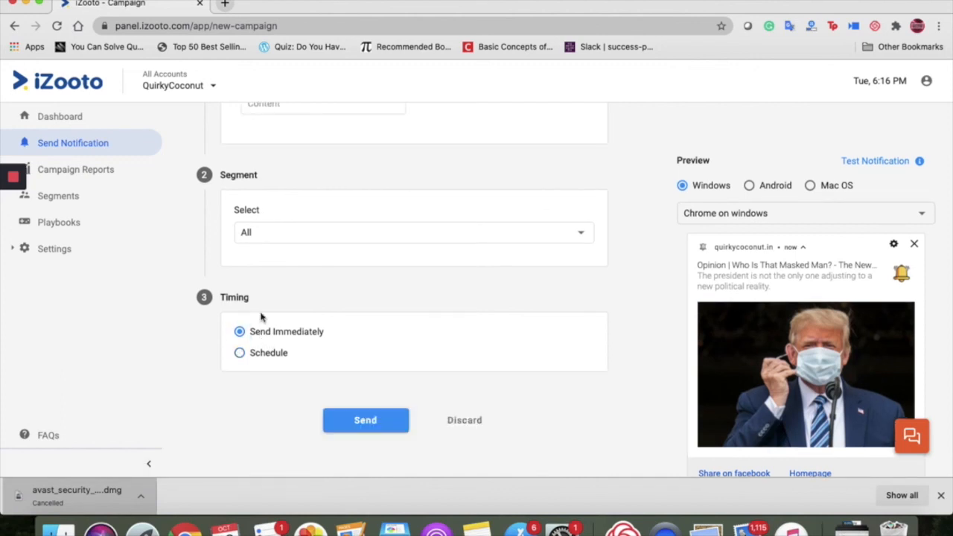
{"action": "mouse_move", "coordinate": [327, 382]}
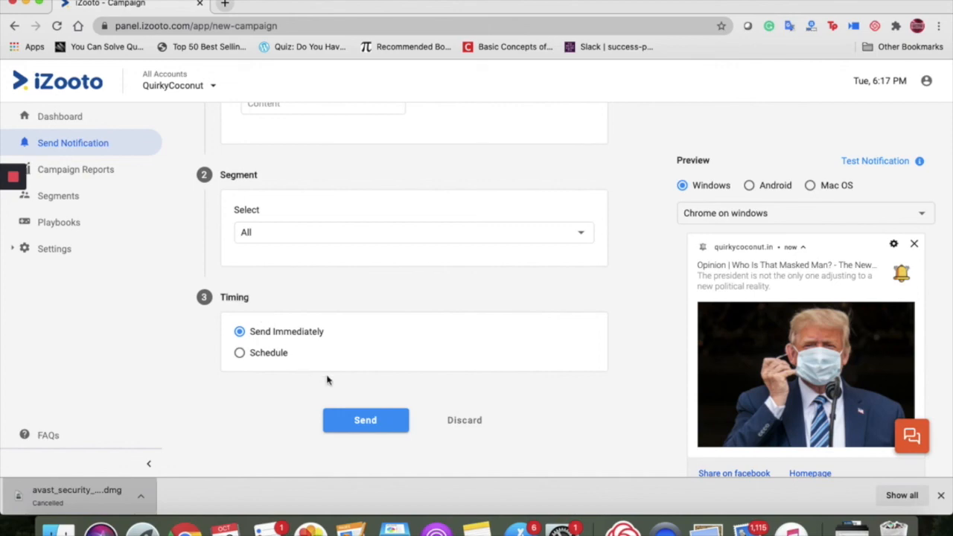
Step: Send the campaign and confirm pushing it to the All segment's 13 subscribers
{"action": "left_click", "coordinate": [365, 420]}
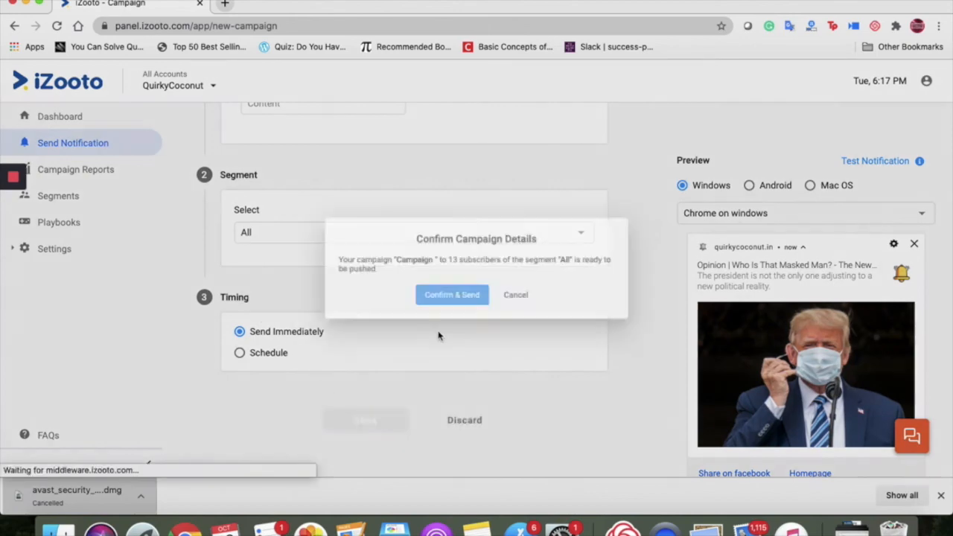
{"action": "left_click", "coordinate": [452, 295]}
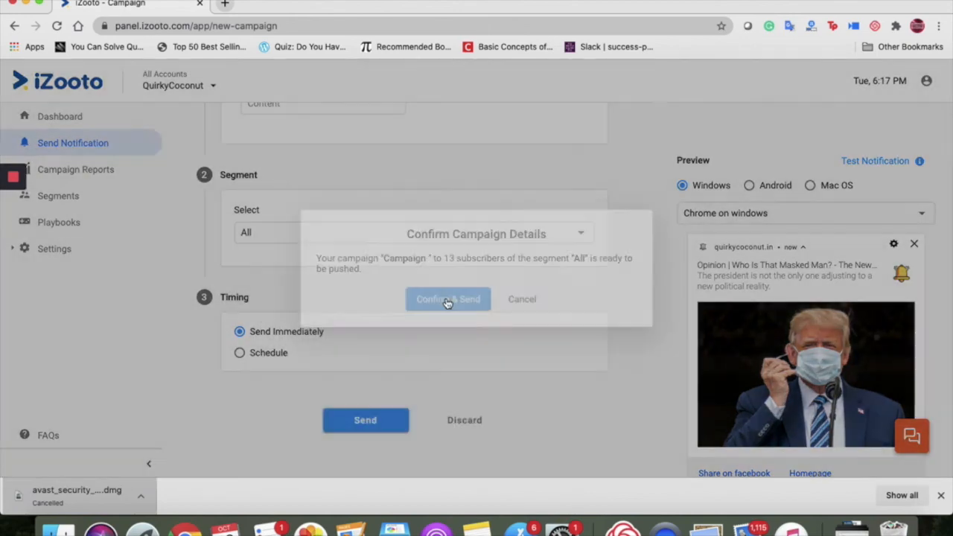
{"action": "left_click", "coordinate": [447, 298]}
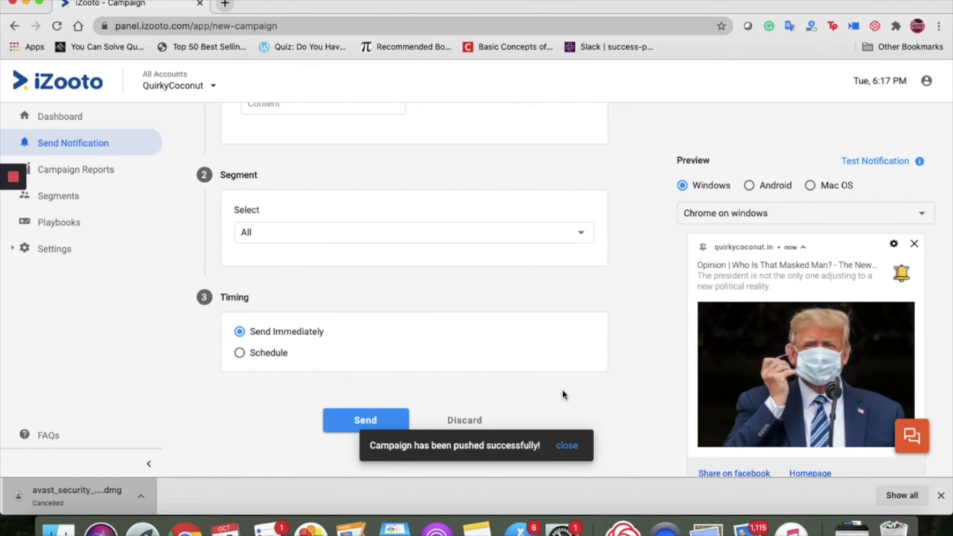